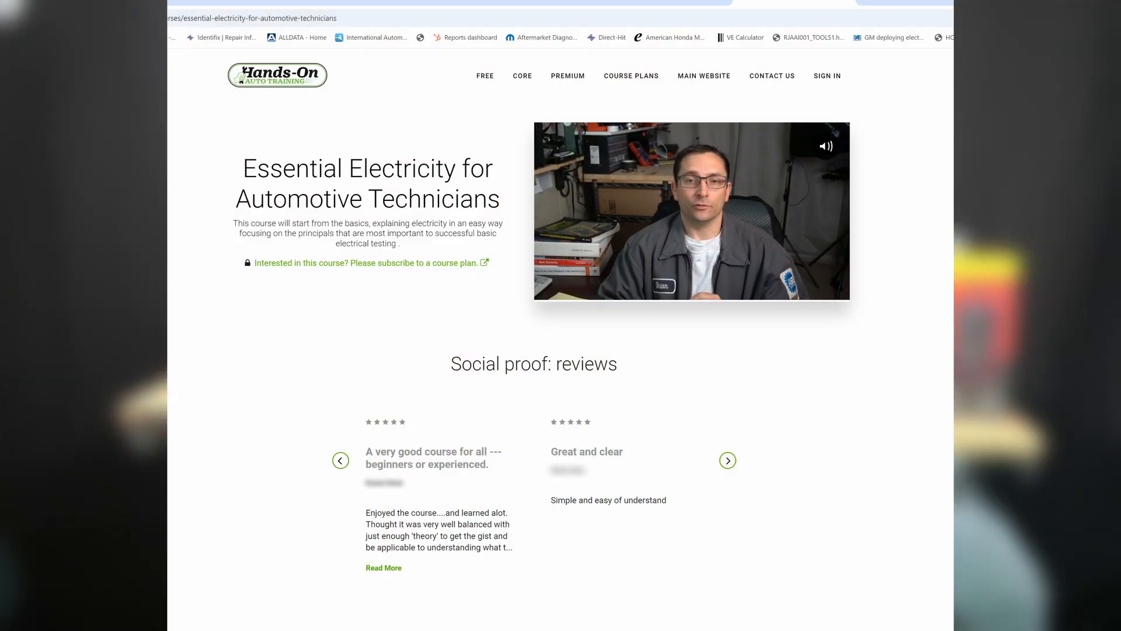
# Step: Scroll the course page before switching to the Tinkercad circuit design
pyautogui.scroll(-3)
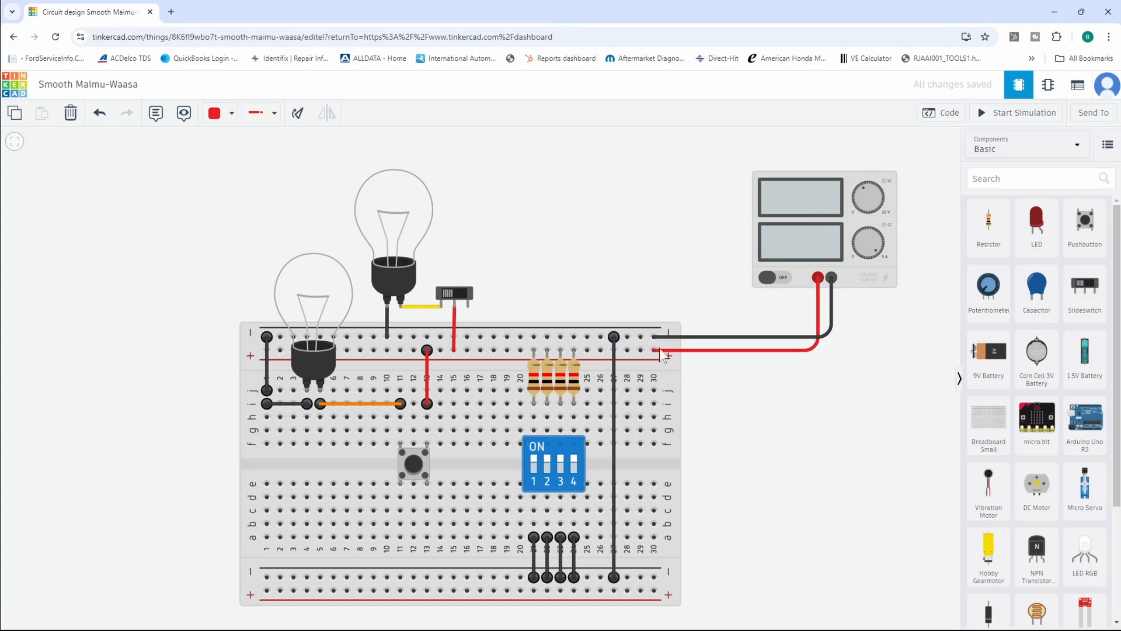
pyautogui.click(639, 351)
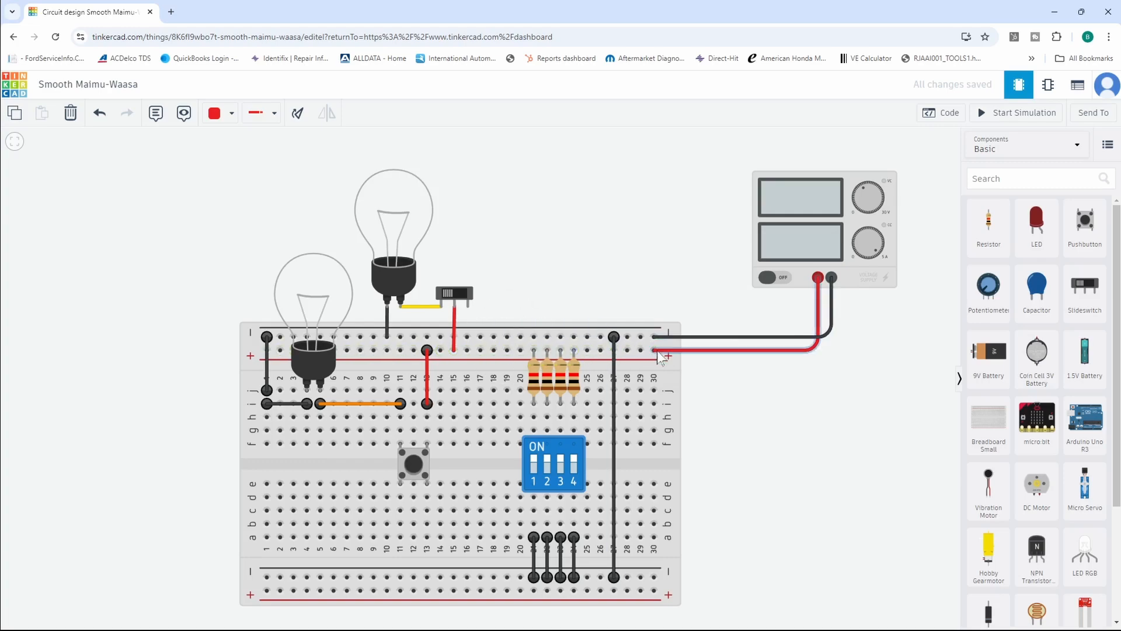
pyautogui.click(654, 351)
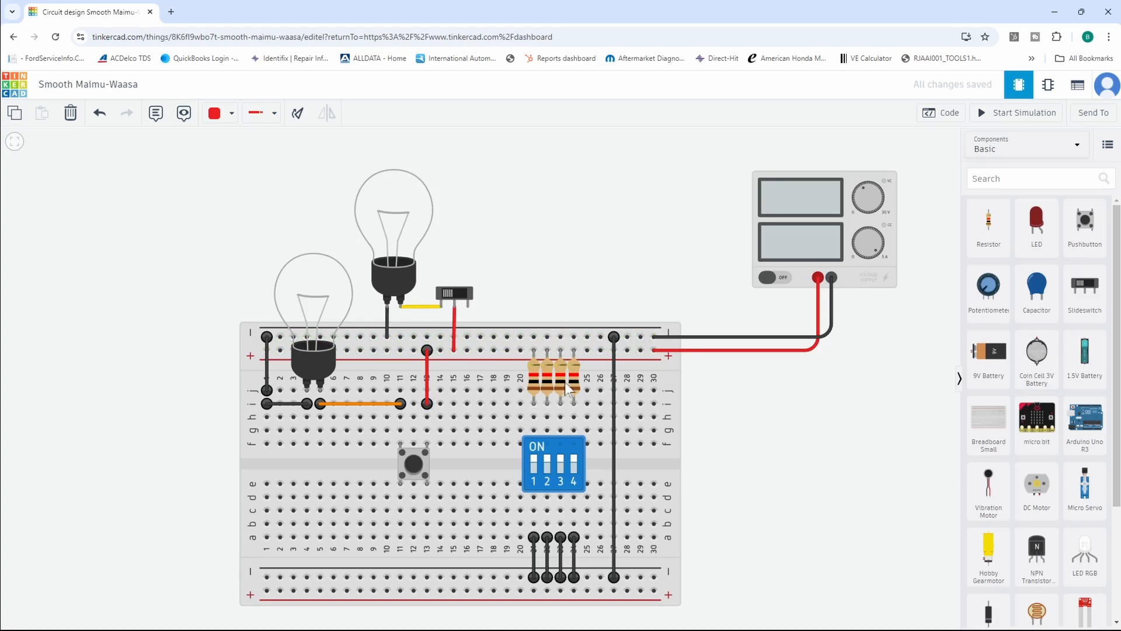
pyautogui.moveTo(572, 393)
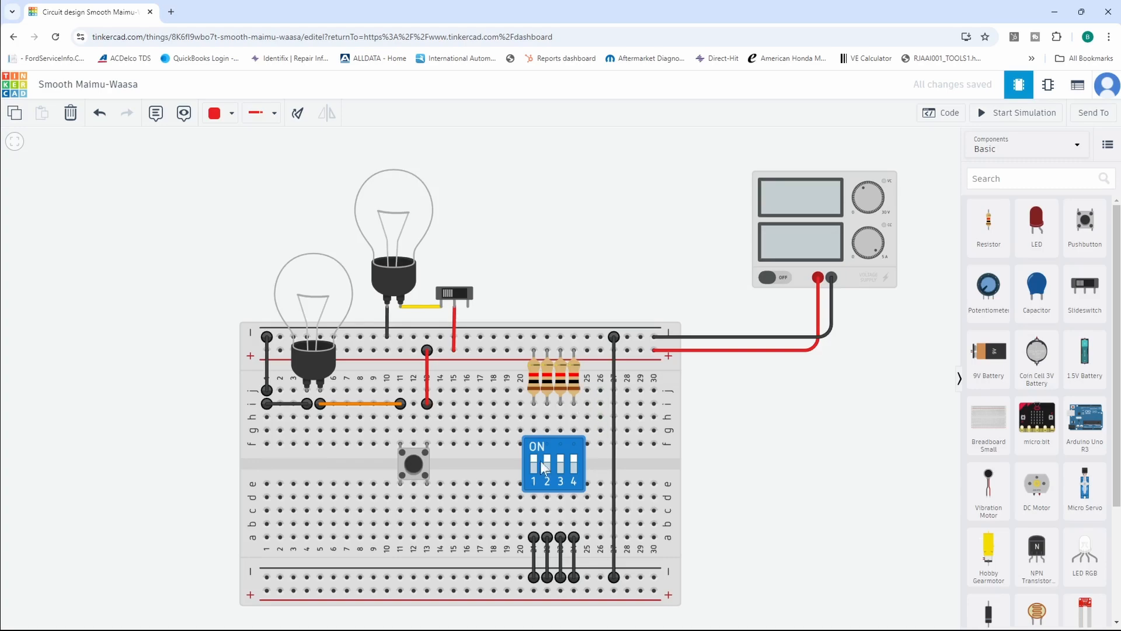
pyautogui.moveTo(535, 418)
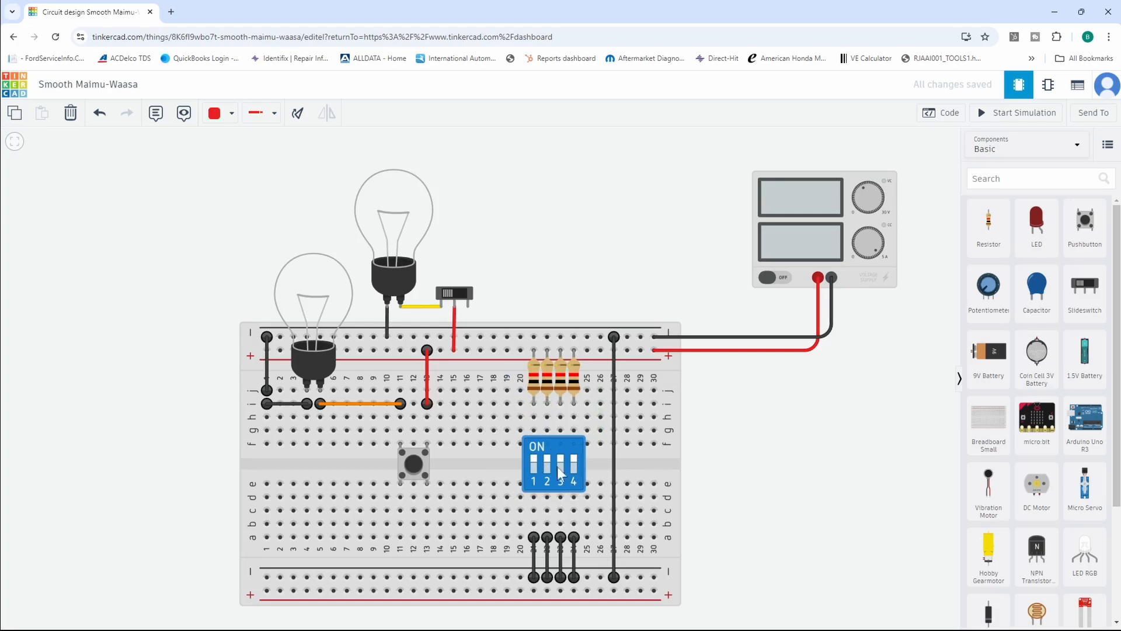
pyautogui.moveTo(489, 472)
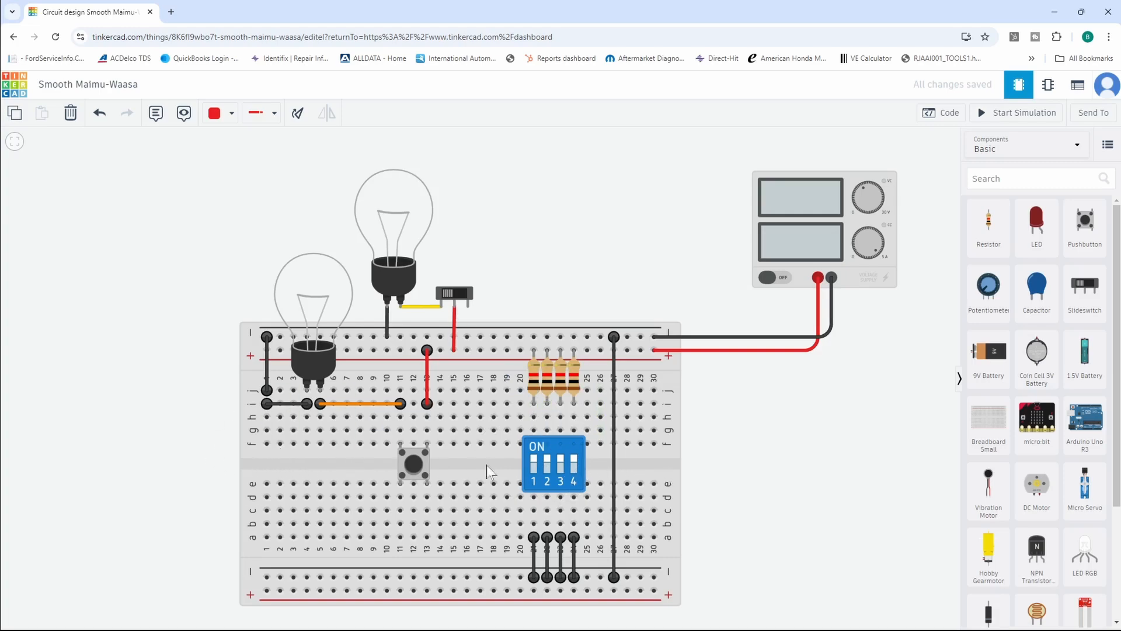
pyautogui.click(532, 463)
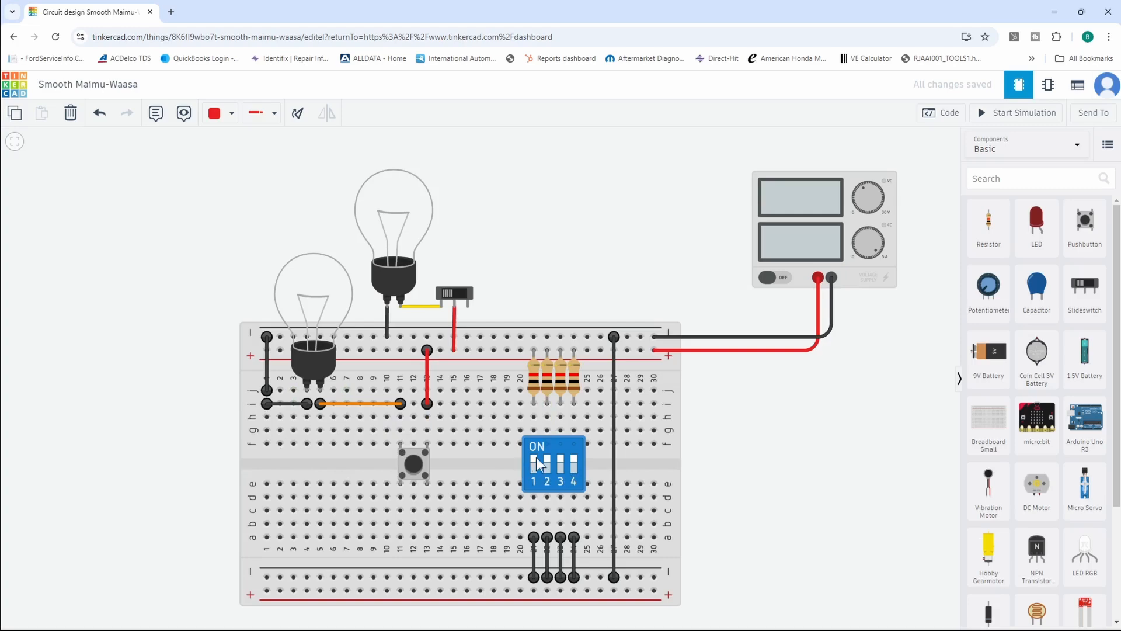
pyautogui.click(553, 464)
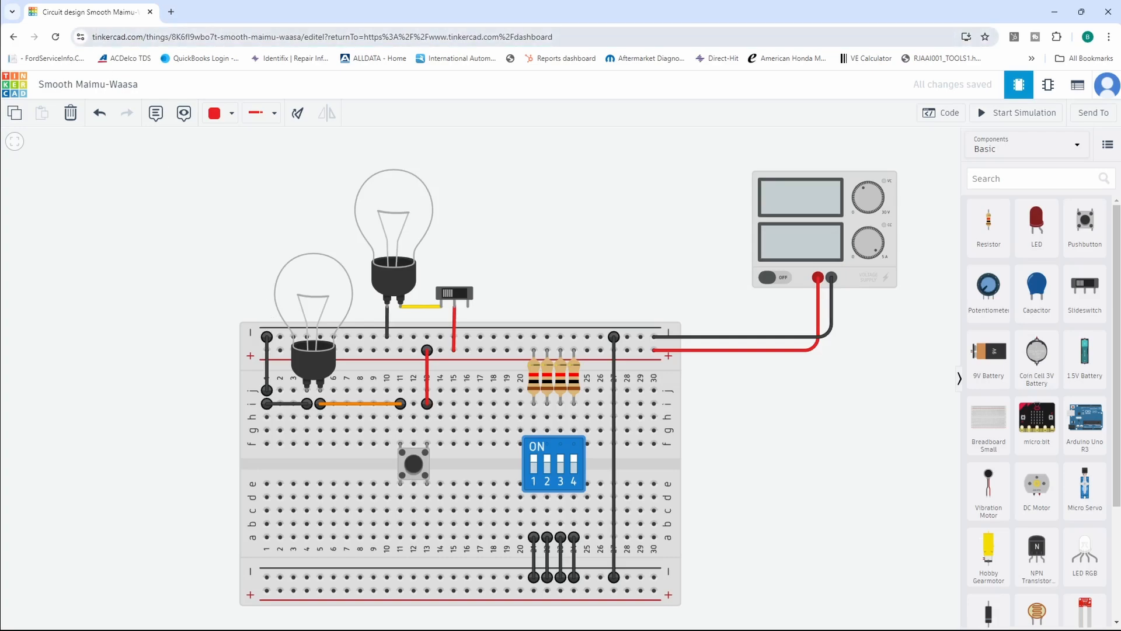
pyautogui.click(322, 36)
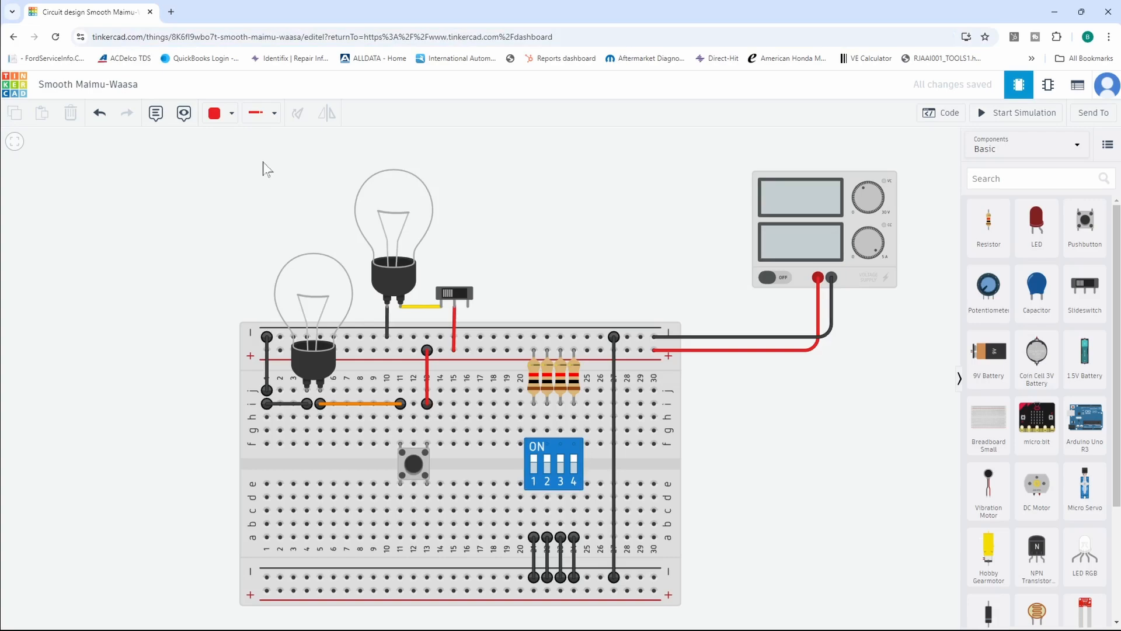
# Step: Start the simulation and slide the switch off so the lit bulb goes dark
pyautogui.click(1019, 112)
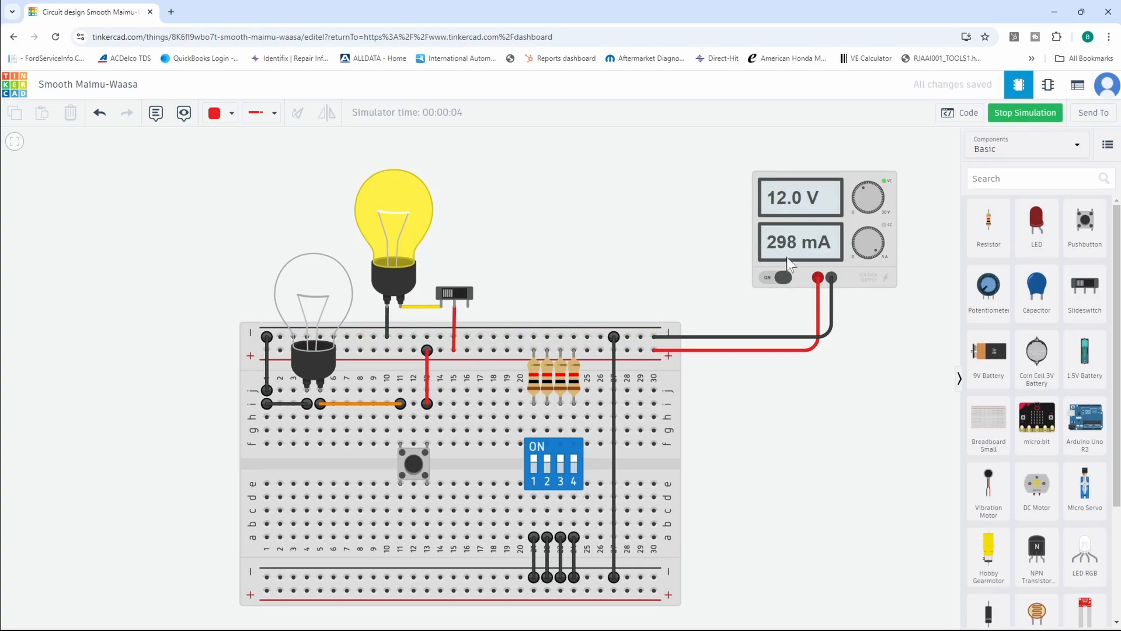
pyautogui.moveTo(457, 468)
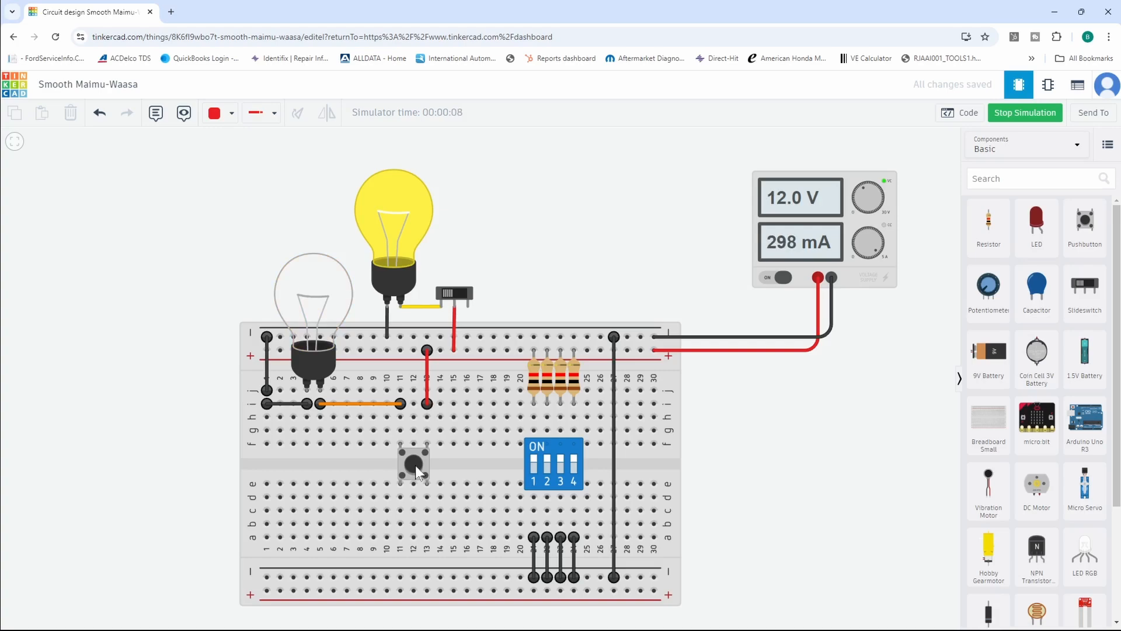
pyautogui.moveTo(441, 342)
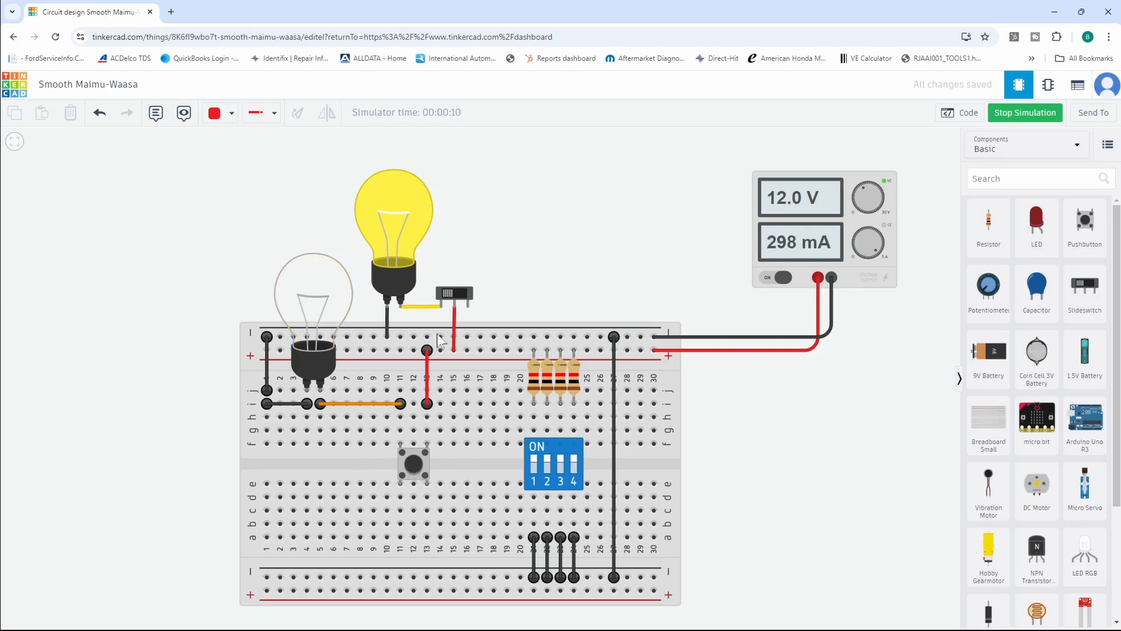
pyautogui.click(453, 293)
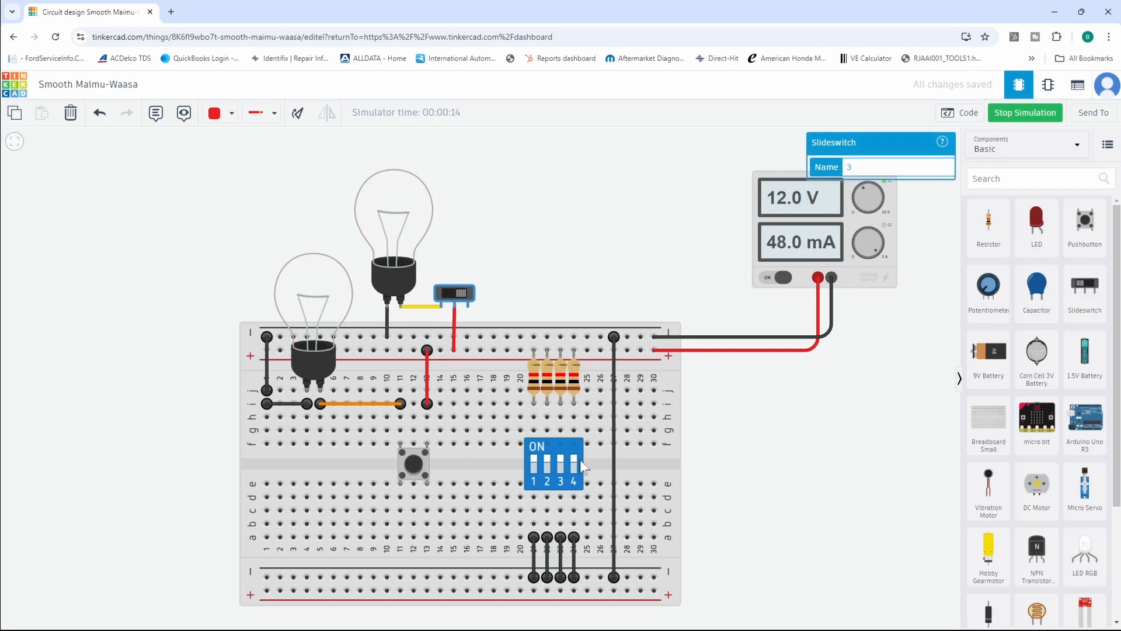
# Step: Toggle the DIP switch positions to cut the resistor branches, leaving the supply at 48.0 mA
pyautogui.click(558, 464)
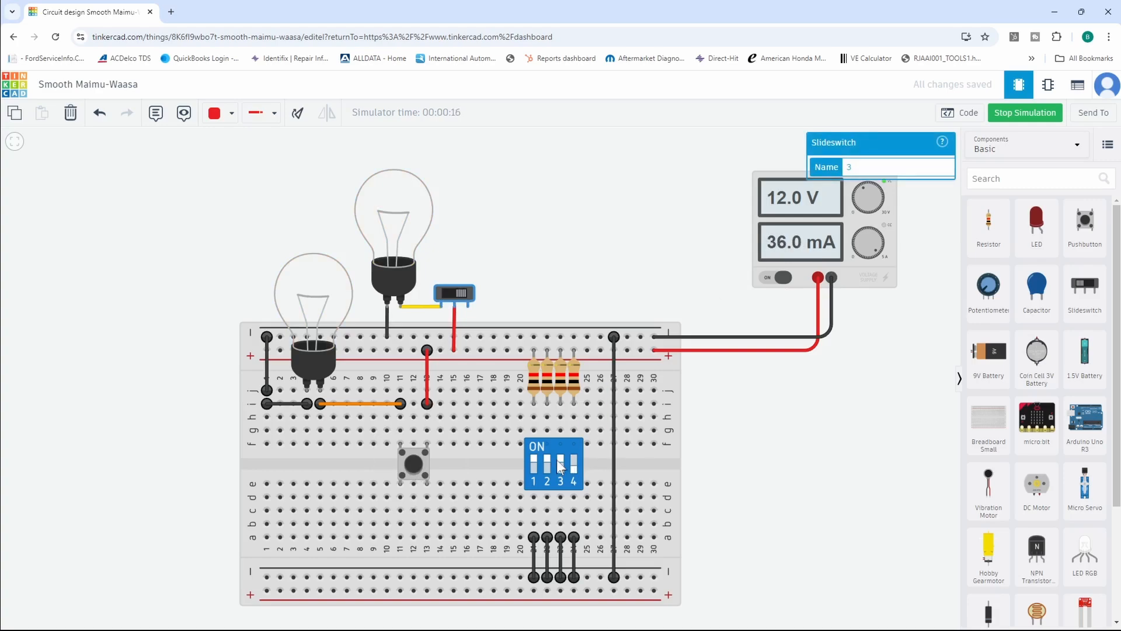
pyautogui.click(534, 465)
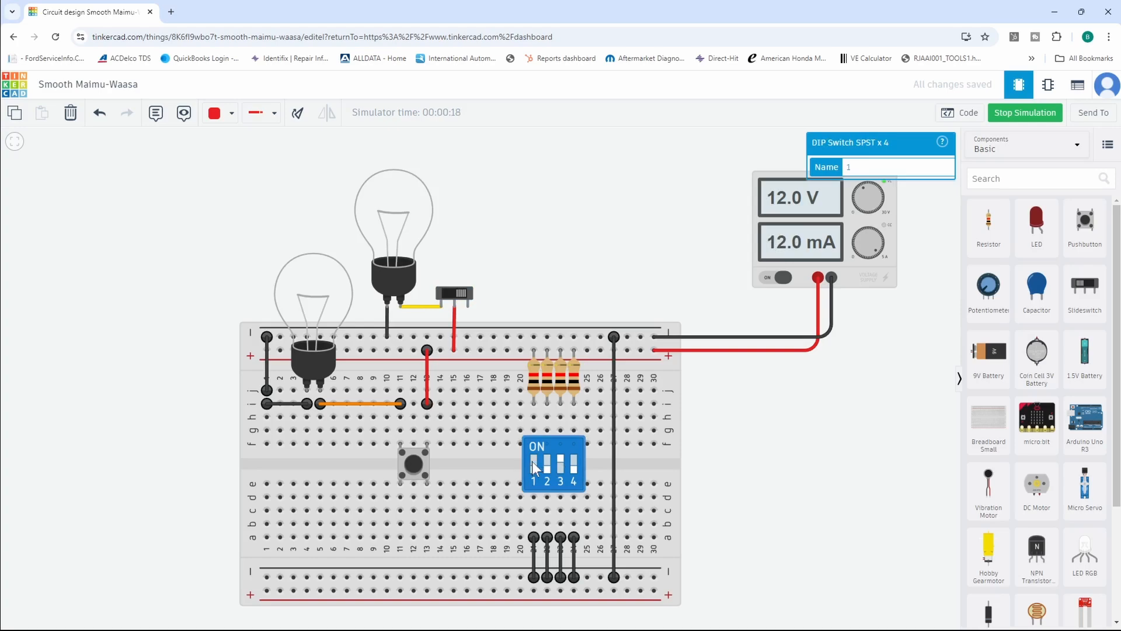
pyautogui.click(533, 464)
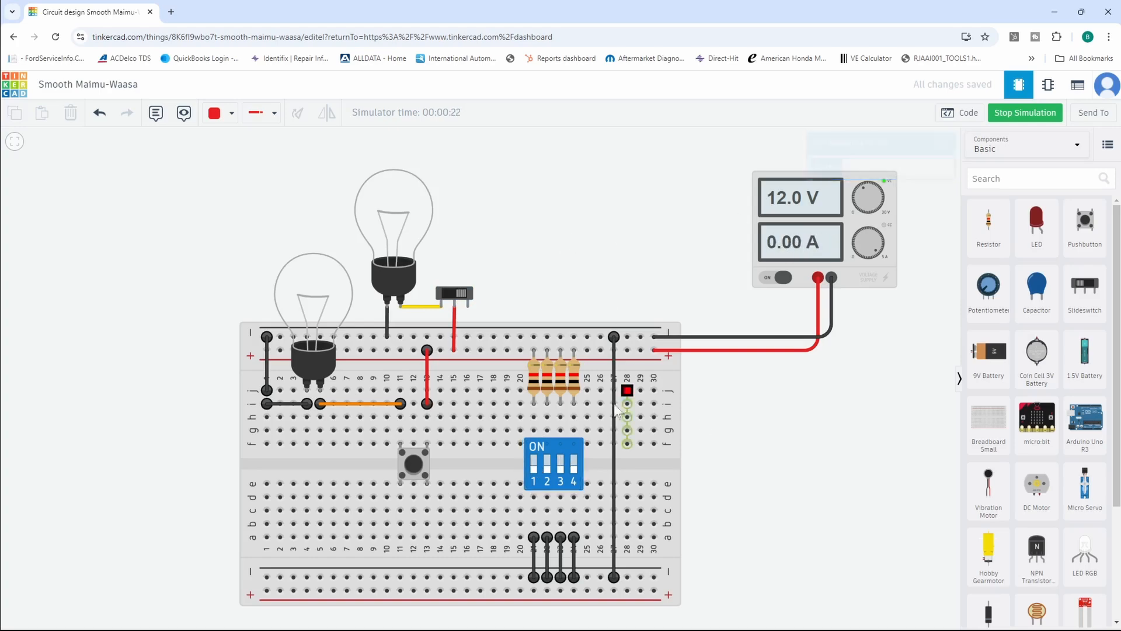
pyautogui.click(533, 463)
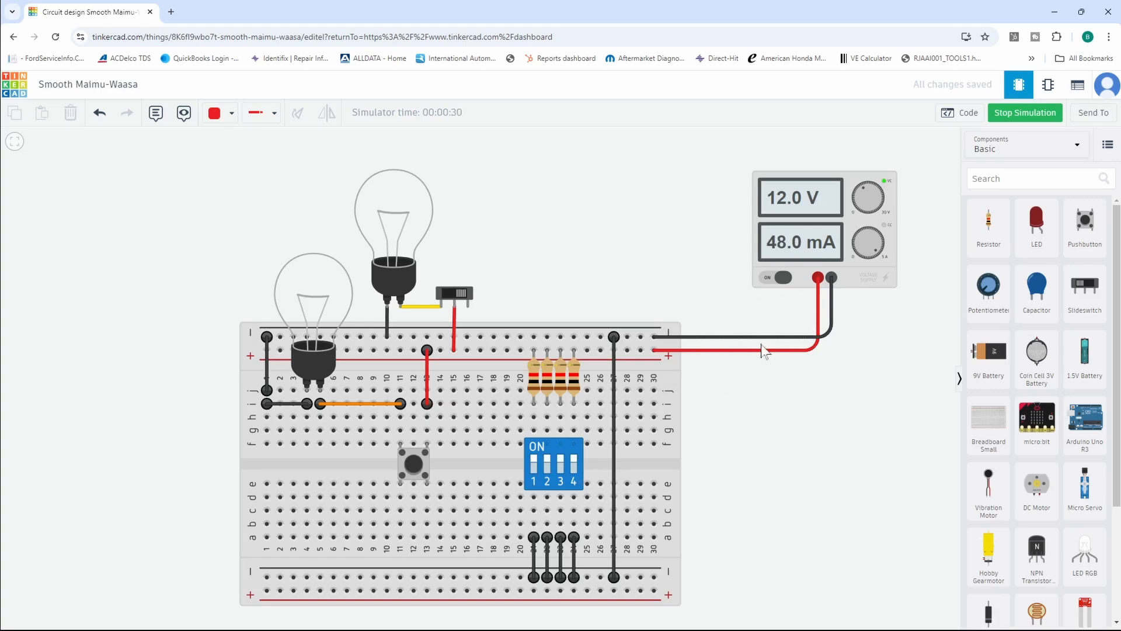
pyautogui.moveTo(757, 382)
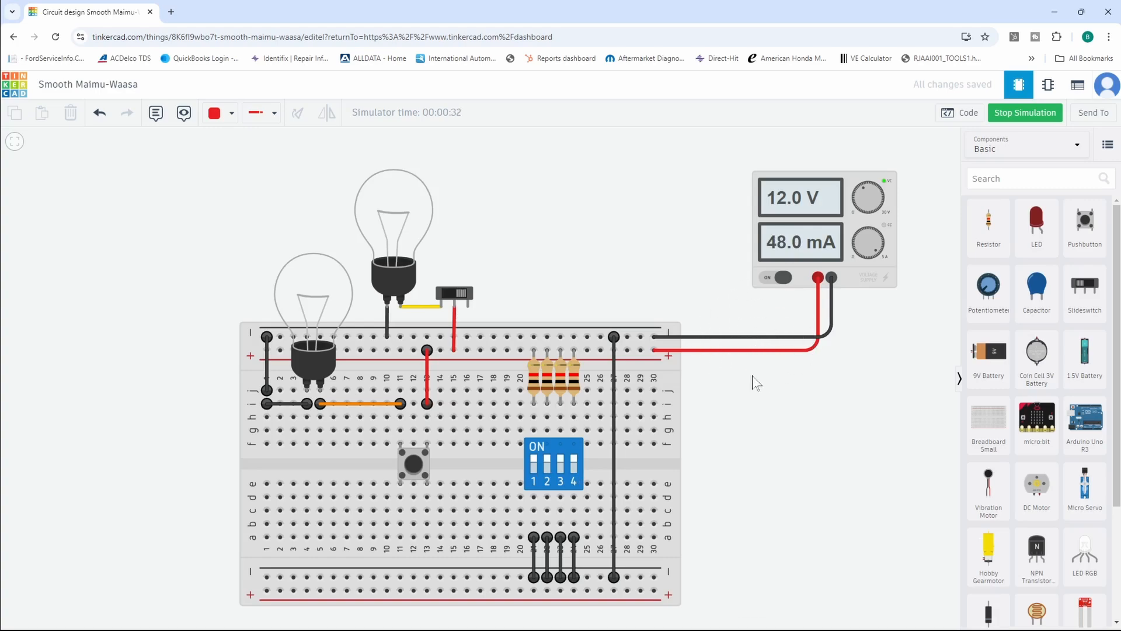